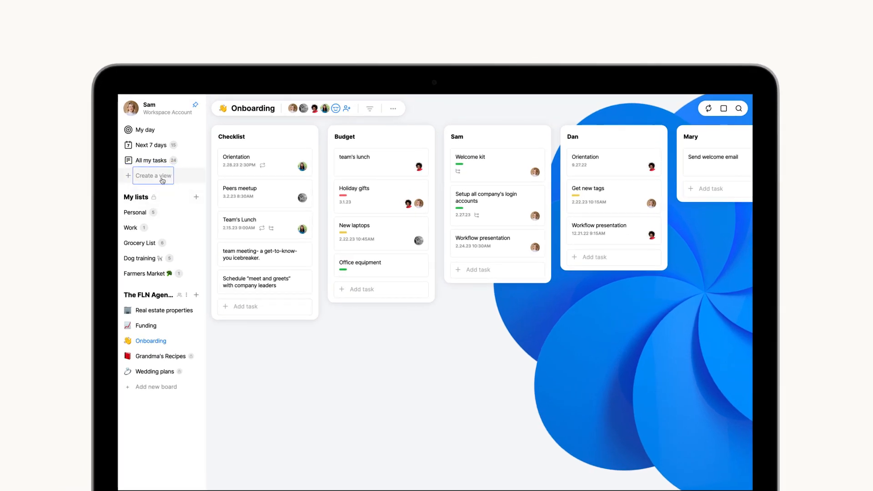
- Start a new People view and list The FLN Agency's boards as sources
{"action": "left_click", "coordinate": [153, 176]}
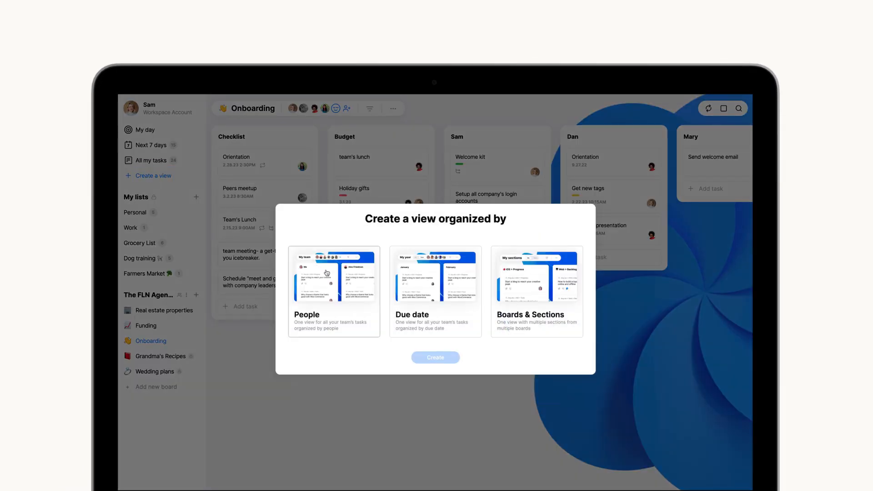
{"action": "left_click", "coordinate": [334, 290]}
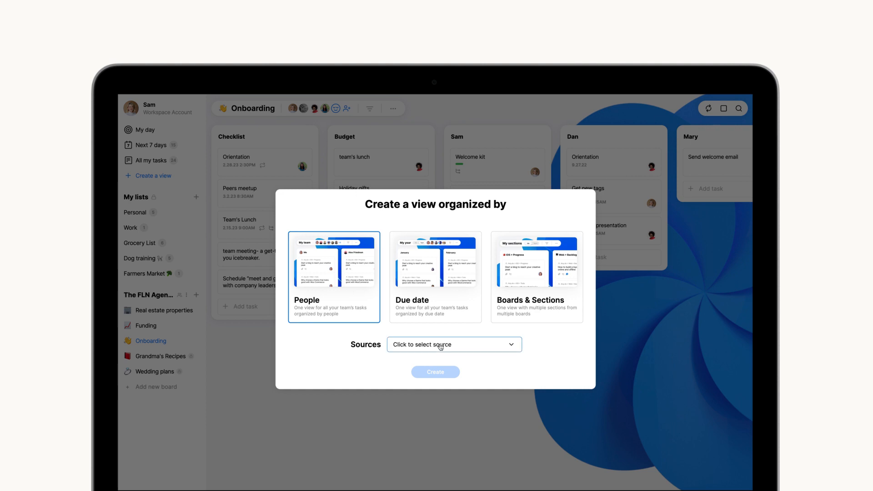
{"action": "left_click", "coordinate": [452, 344]}
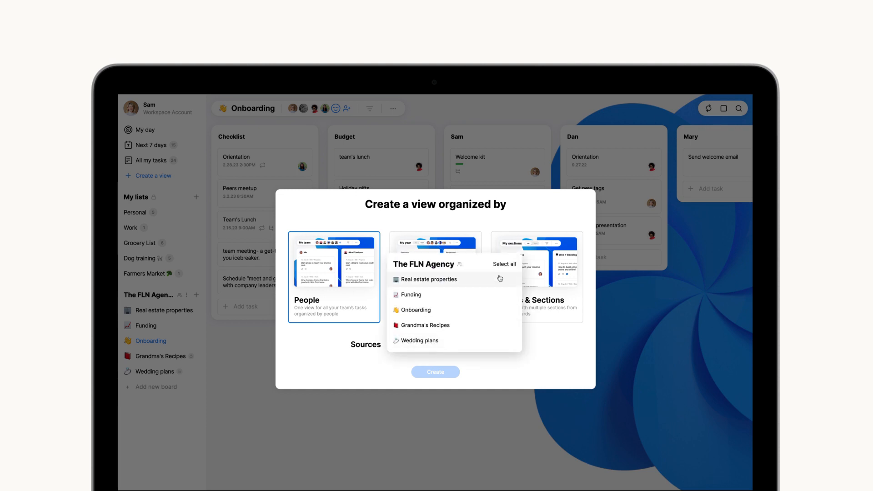
{"action": "mouse_move", "coordinate": [503, 263]}
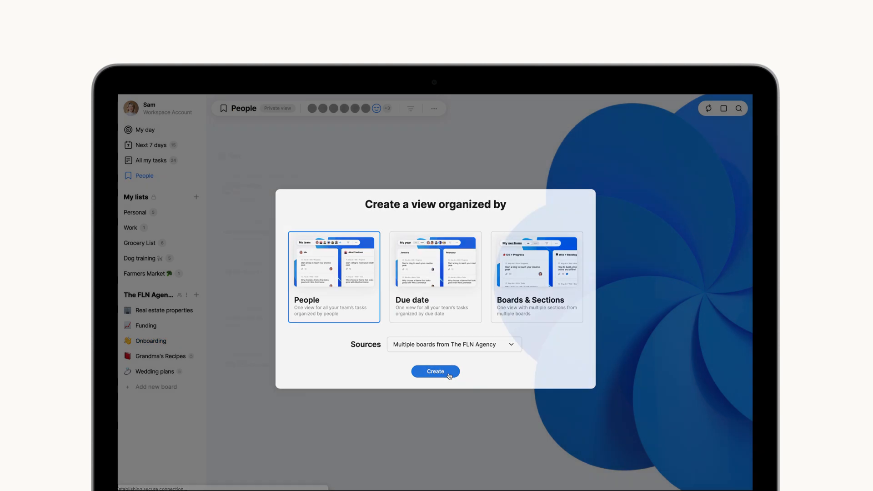
{"action": "left_click", "coordinate": [436, 371]}
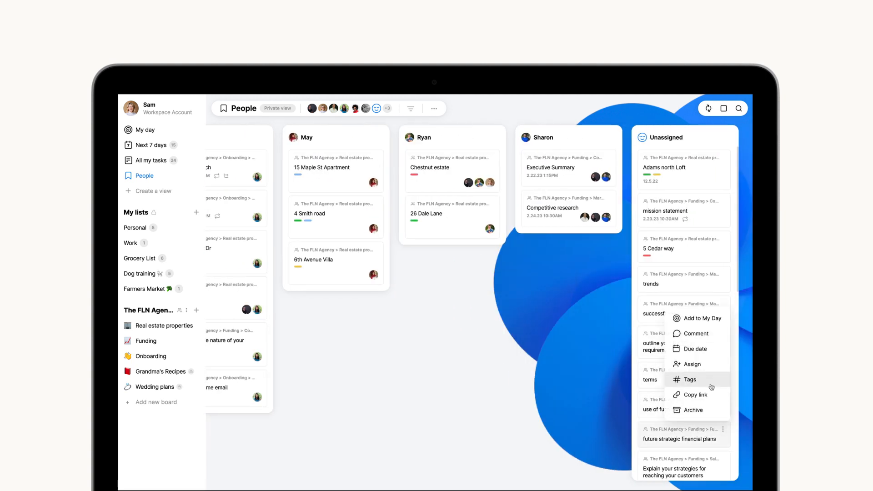
{"action": "left_click", "coordinate": [464, 359]}
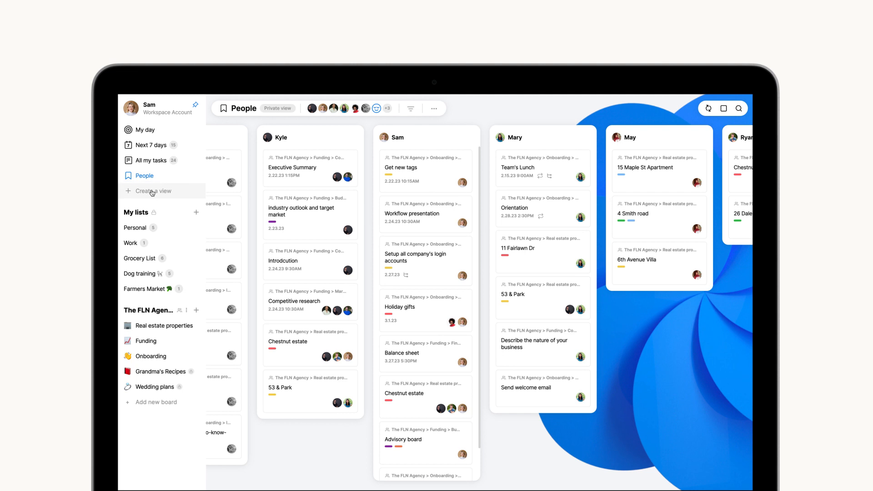
- Create the Next 14 days due-date view with Wedding plans among its sources
{"action": "left_click", "coordinate": [152, 191]}
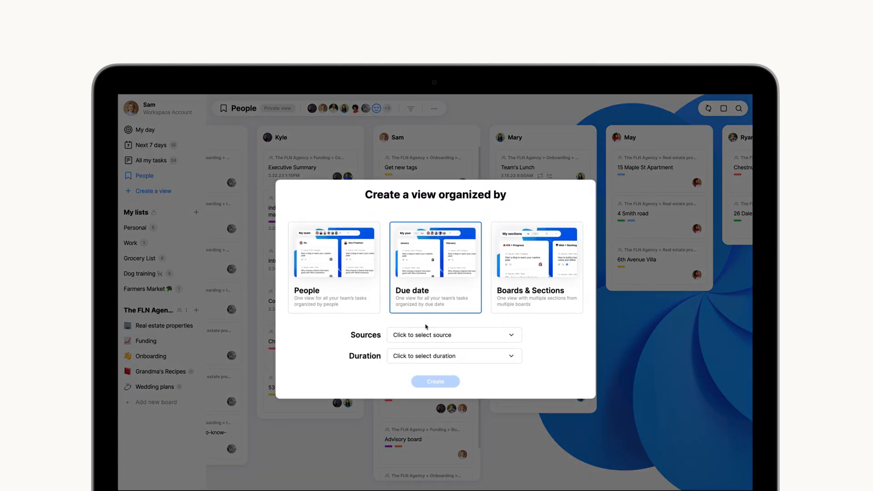
{"action": "left_click", "coordinate": [453, 334]}
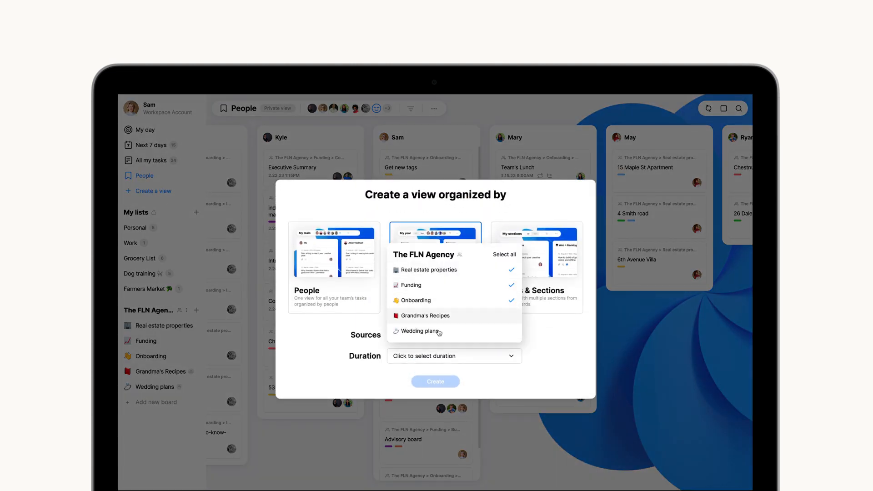
{"action": "left_click", "coordinate": [453, 355]}
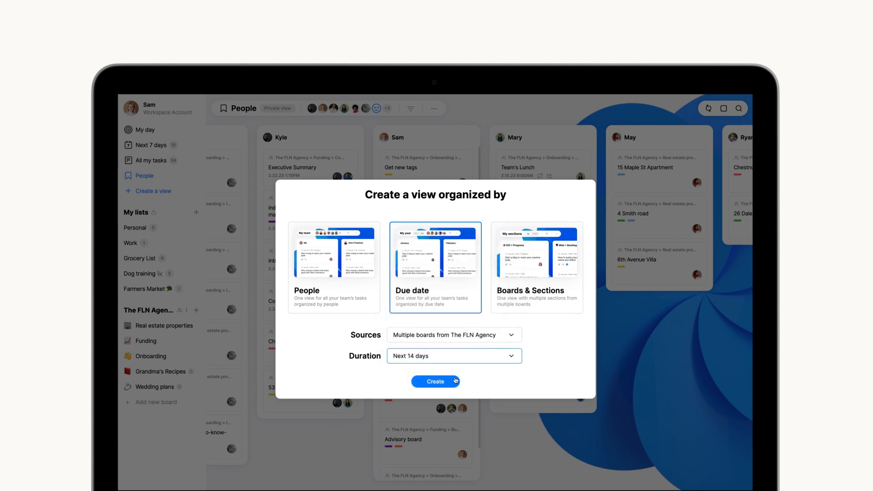
{"action": "left_click", "coordinate": [435, 382]}
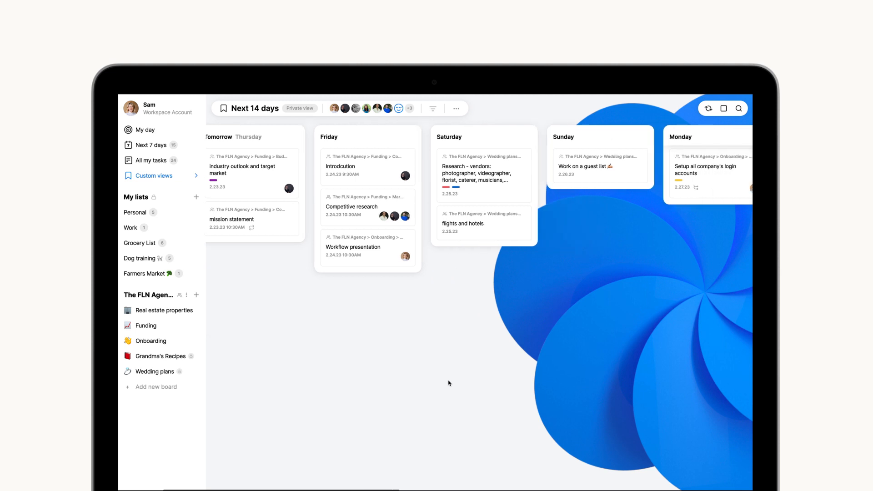
{"action": "scroll", "scroll_direction": "right", "scroll_amount": 3}
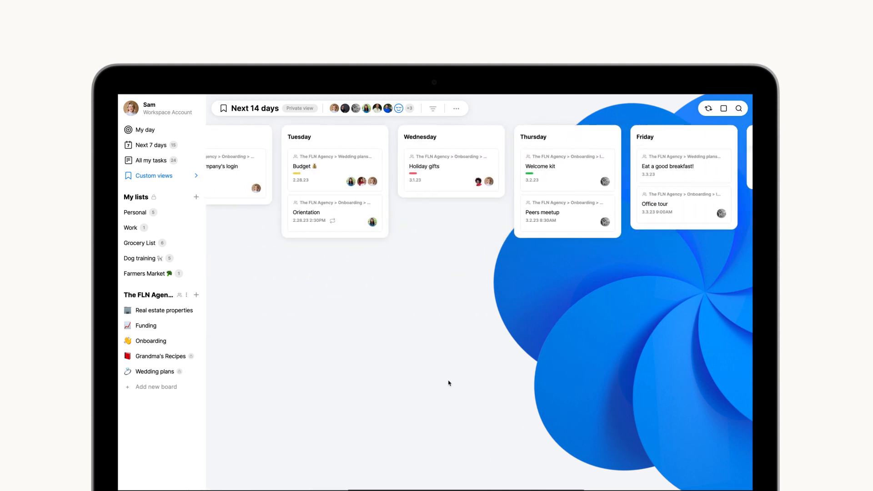
{"action": "scroll", "scroll_direction": "left", "scroll_amount": 3}
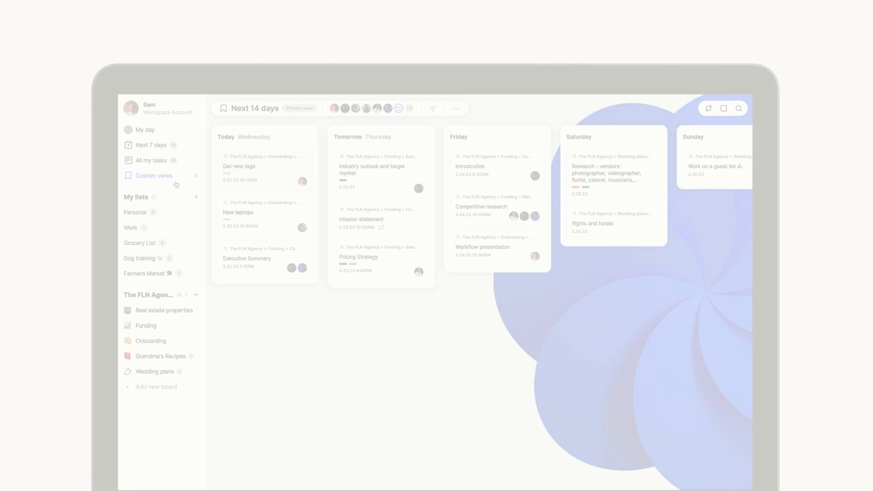
- Create a Boards & Sections view including the Wedding plans Budget section
{"action": "left_click", "coordinate": [154, 176]}
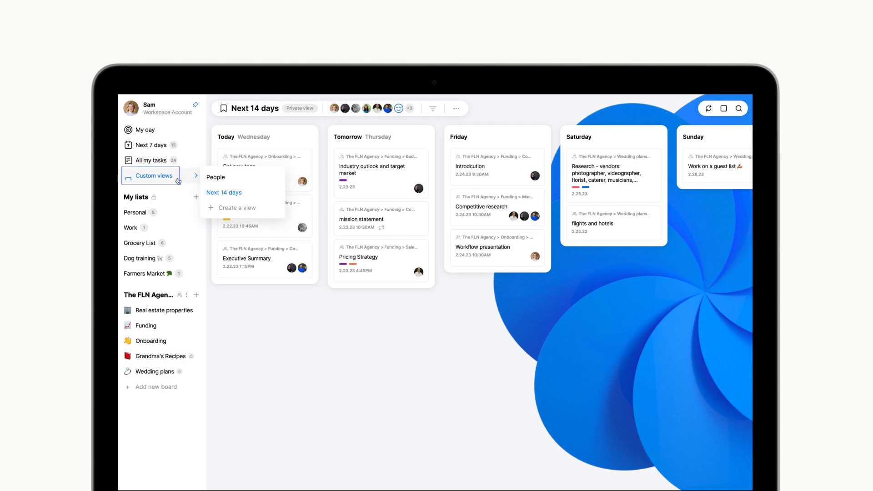
{"action": "left_click", "coordinate": [236, 207]}
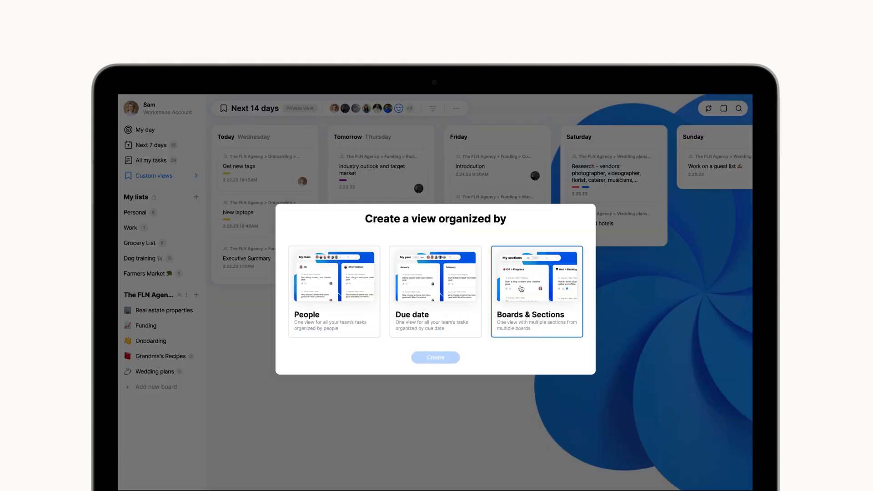
{"action": "left_click", "coordinate": [536, 290]}
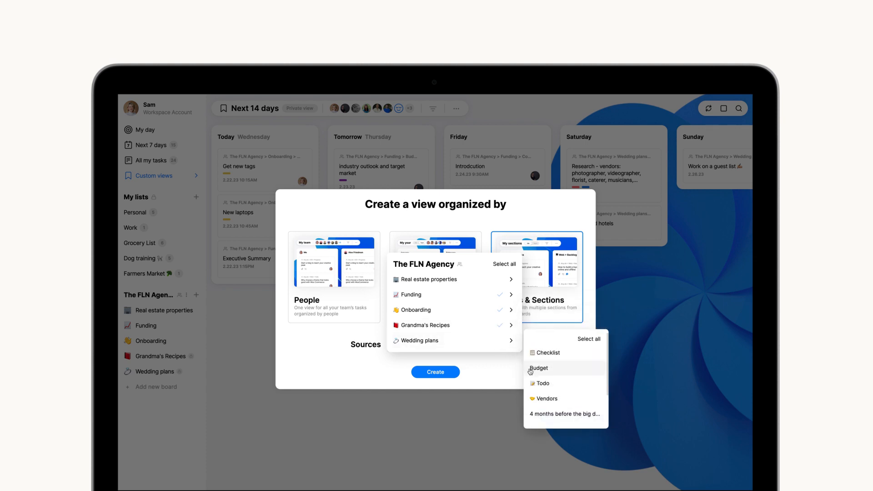
{"action": "left_click", "coordinate": [435, 372]}
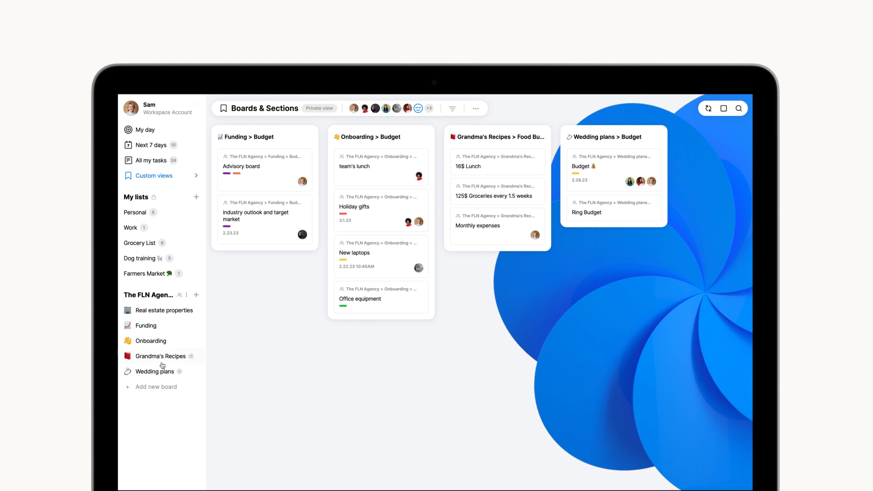
- Add an 'Invite Budget' task to the Wedding plans board
{"action": "left_click", "coordinate": [154, 372]}
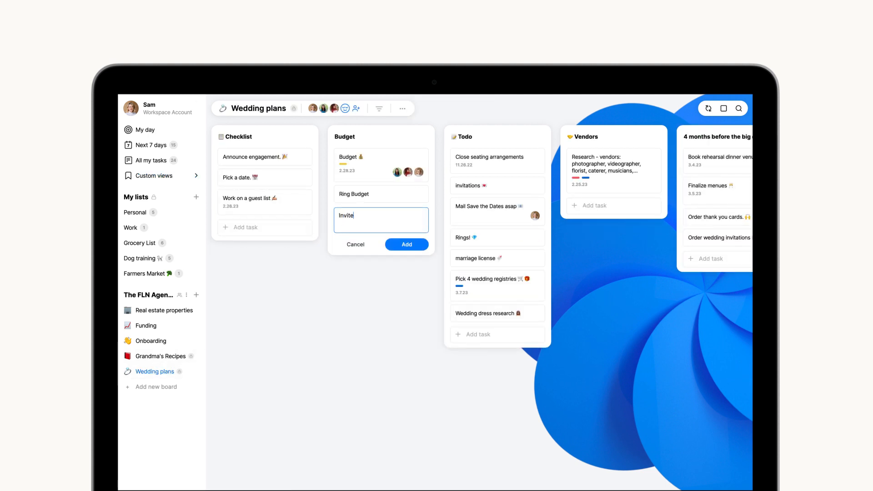
{"action": "left_click", "coordinate": [406, 245]}
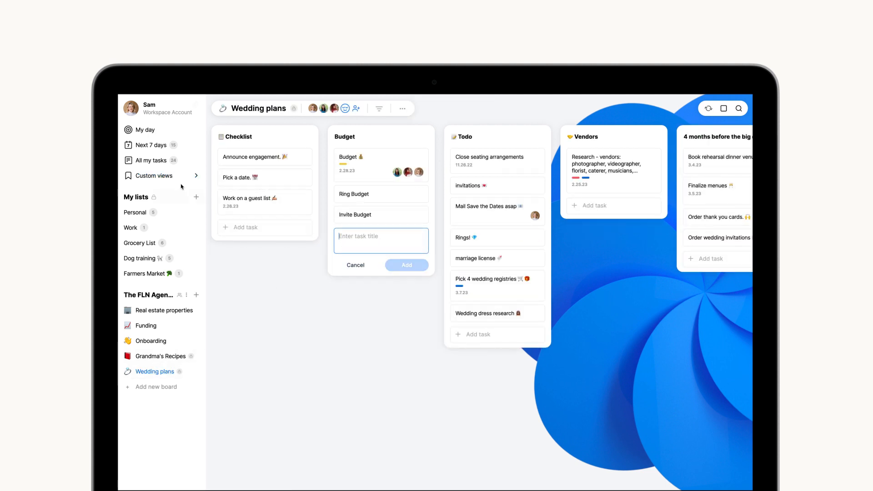
{"action": "left_click", "coordinate": [153, 176]}
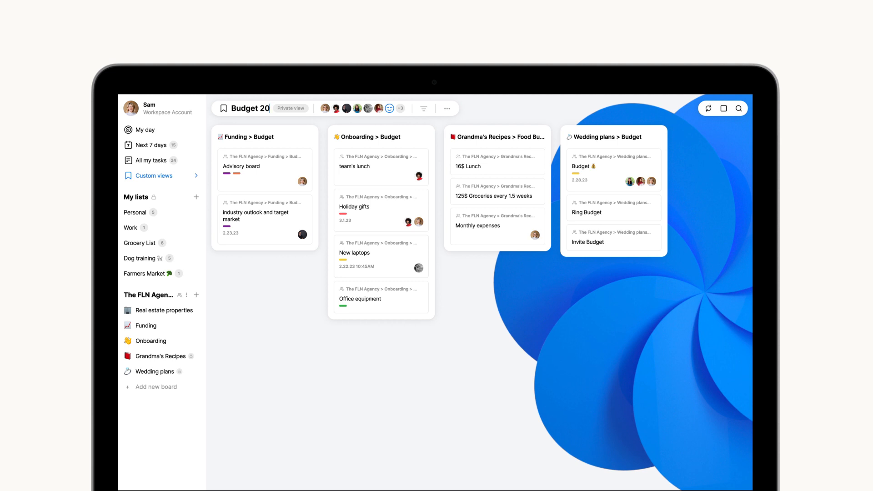
- Rename the view 'Budget 2023' and reopen the Next 14 days view
{"action": "left_click", "coordinate": [447, 108]}
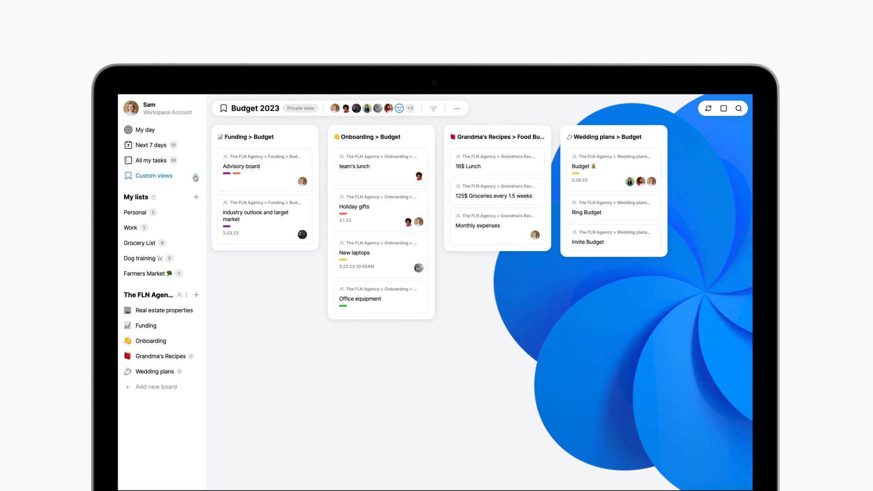
{"action": "left_click", "coordinate": [154, 176]}
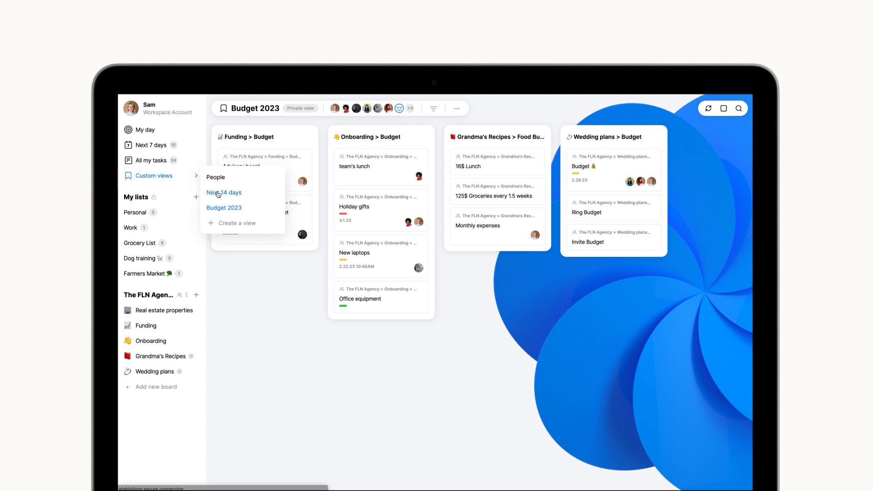
{"action": "left_click", "coordinate": [224, 193]}
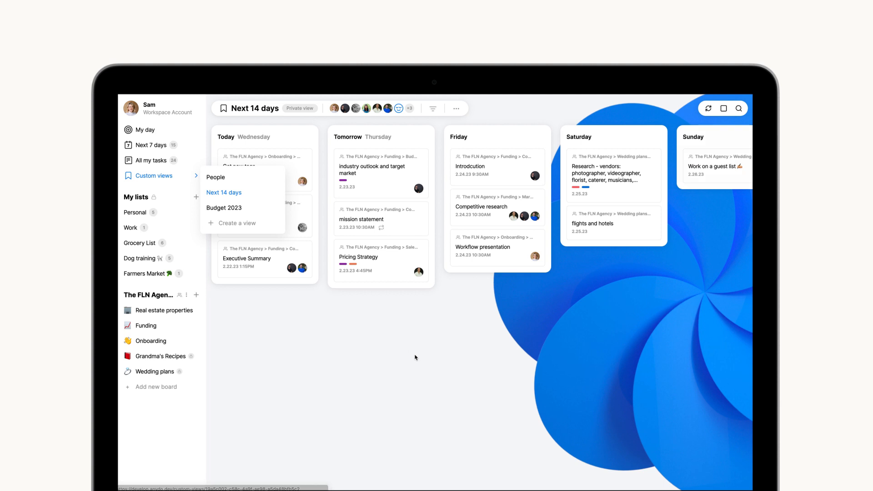